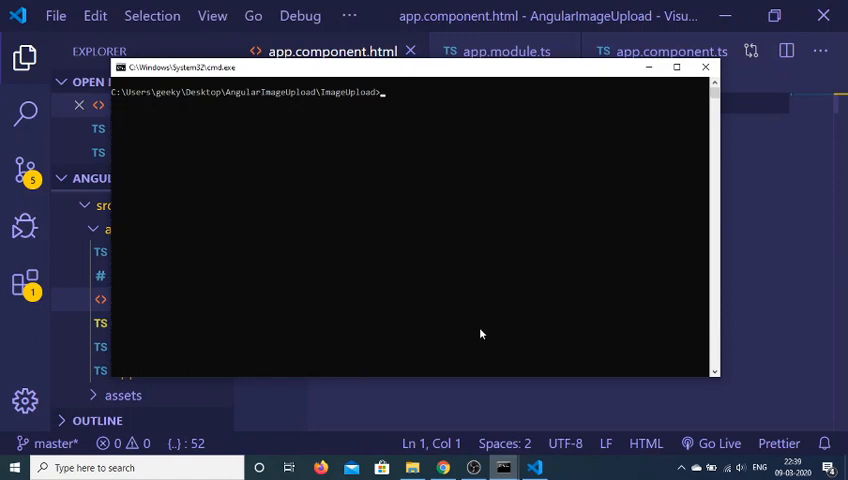
# Step: Run npm install in the AngularImageUpload project folder
pyautogui.write('npm install')
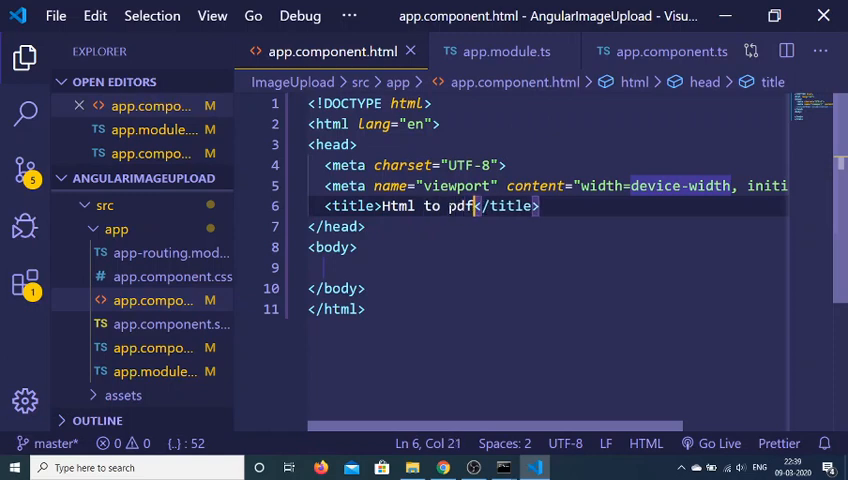
# Step: Title the page 'Html to pdf in angular 9' and paste the BootstrapCDN stylesheet link into the head
pyautogui.write('i9n angular 9')
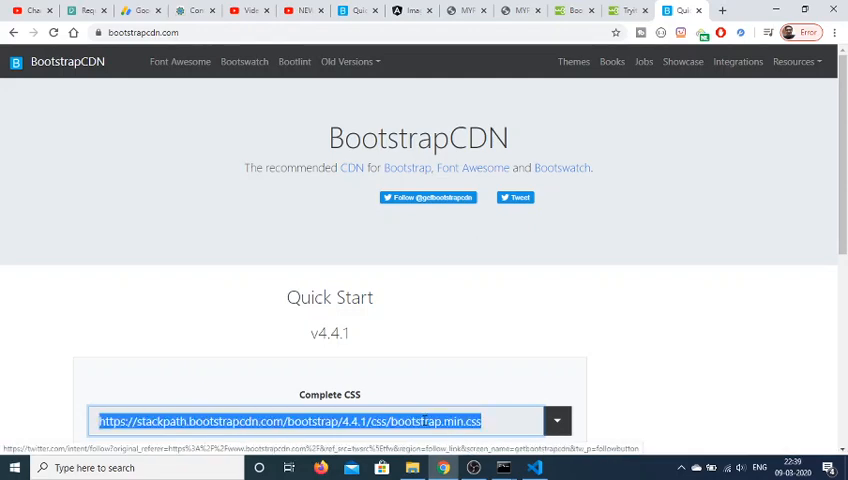
pyautogui.click(534, 468)
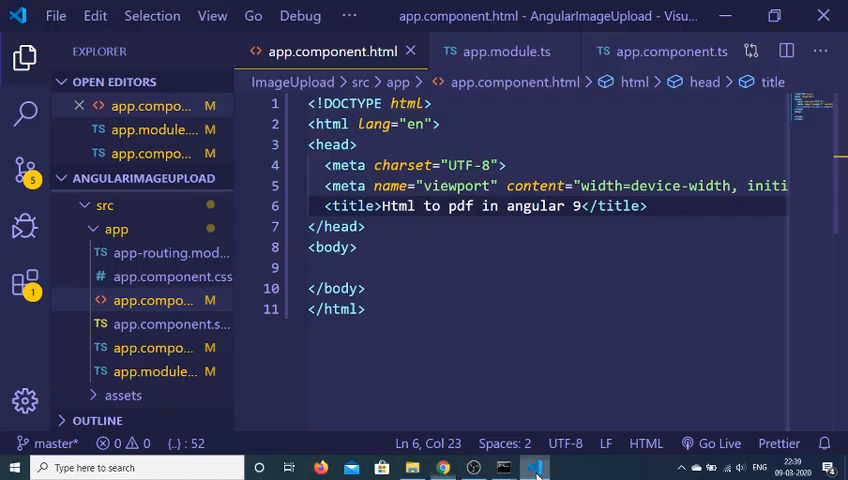
pyautogui.press('Enter')
pyautogui.write('<h1></h1>')
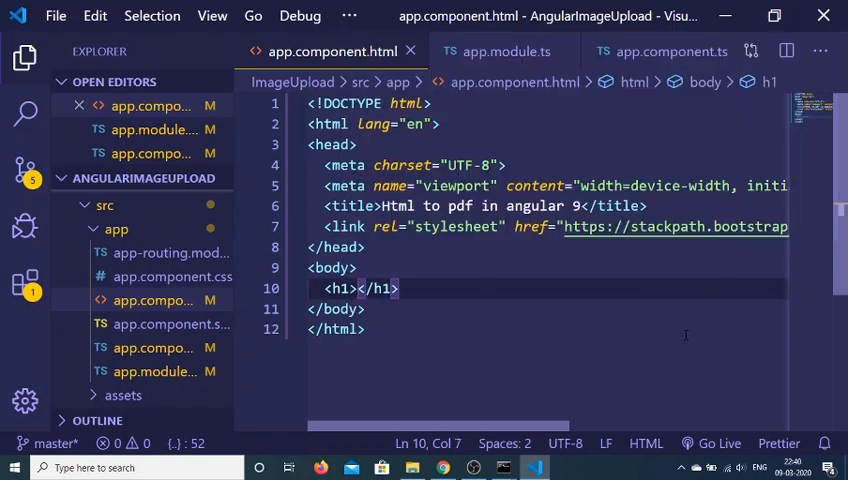
# Step: Add an h1 heading 'HTML' with class alert alert-info in the body
pyautogui.write('cl;a')
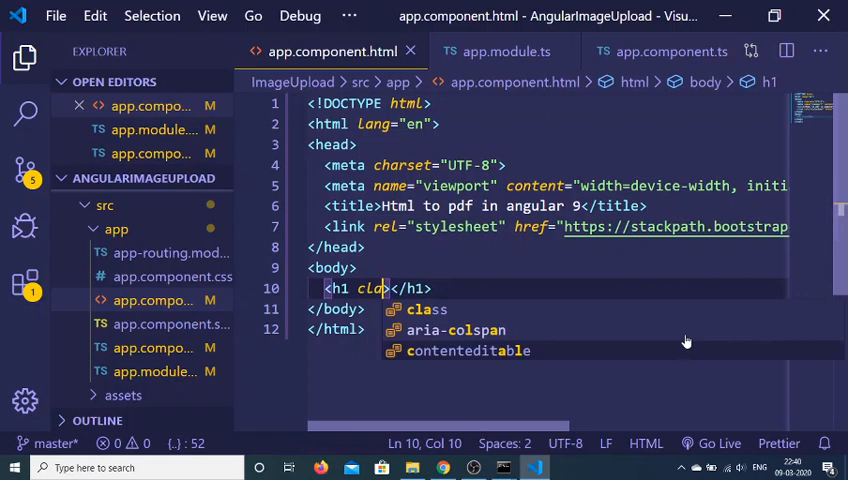
pyautogui.write('class="alert alert-info')
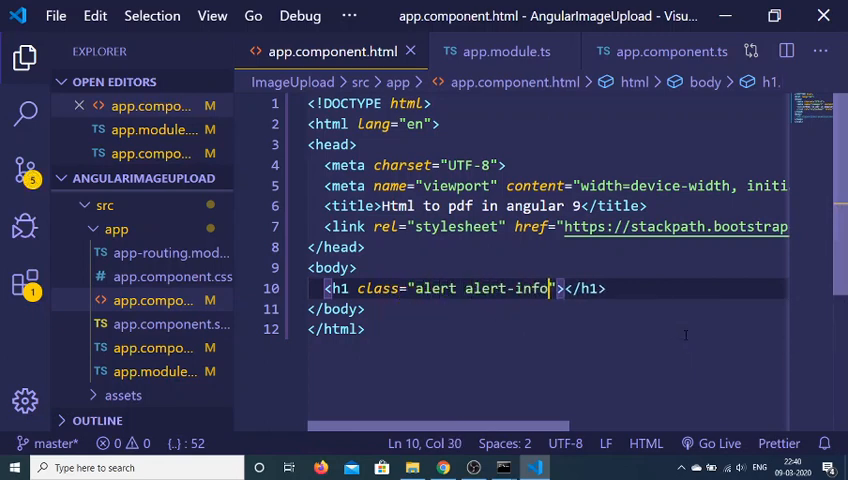
pyautogui.write('HTML')
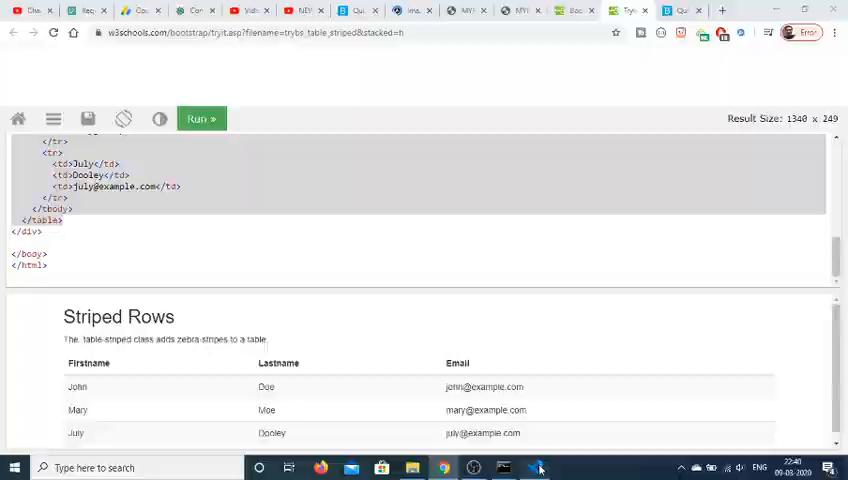
# Step: Paste the W3Schools striped Firstname/Lastname/Email table and give it id="table"
pyautogui.click(534, 468)
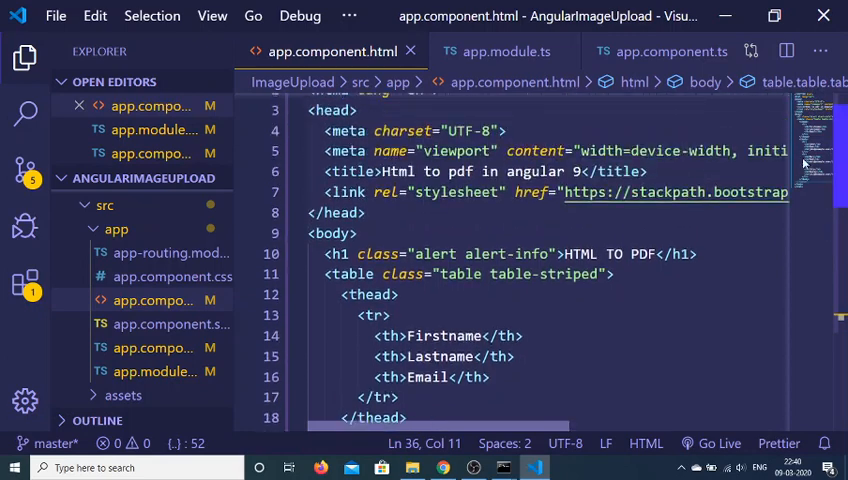
pyautogui.click(424, 274)
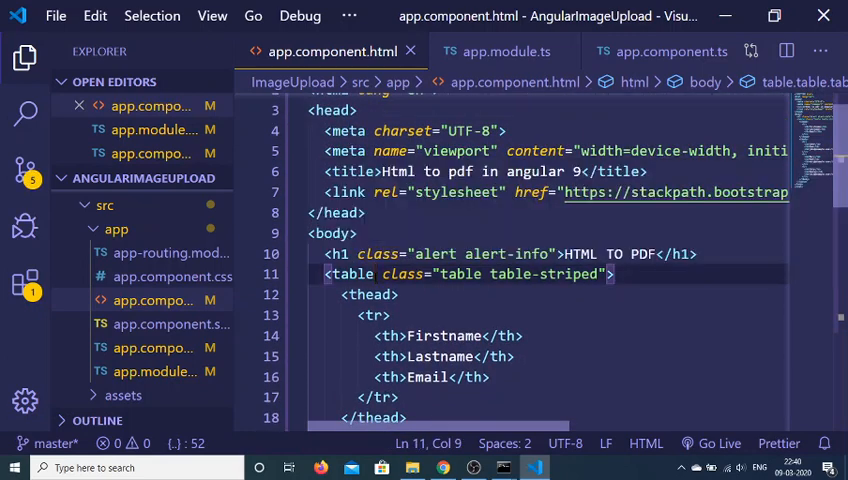
pyautogui.write('id="t"')
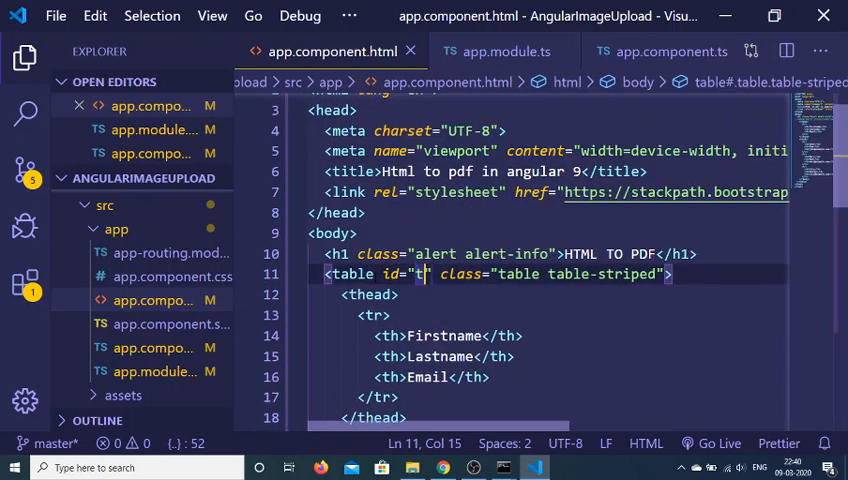
pyautogui.write('able')
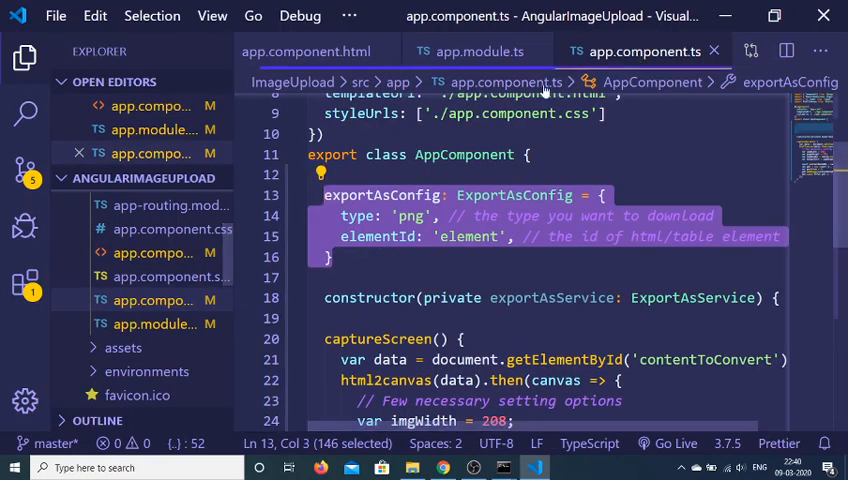
# Step: Replace the old imports with import * as jspdf from 'jspdf'
pyautogui.click(326, 340)
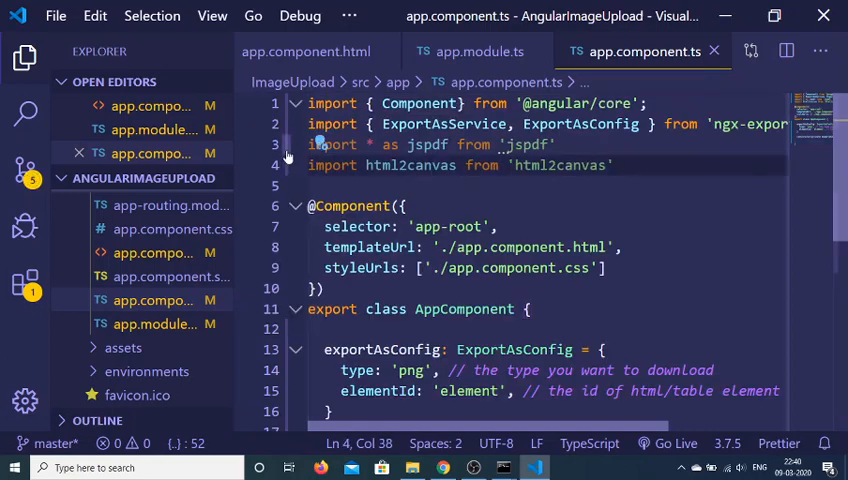
pyautogui.doubleClick(408, 164)
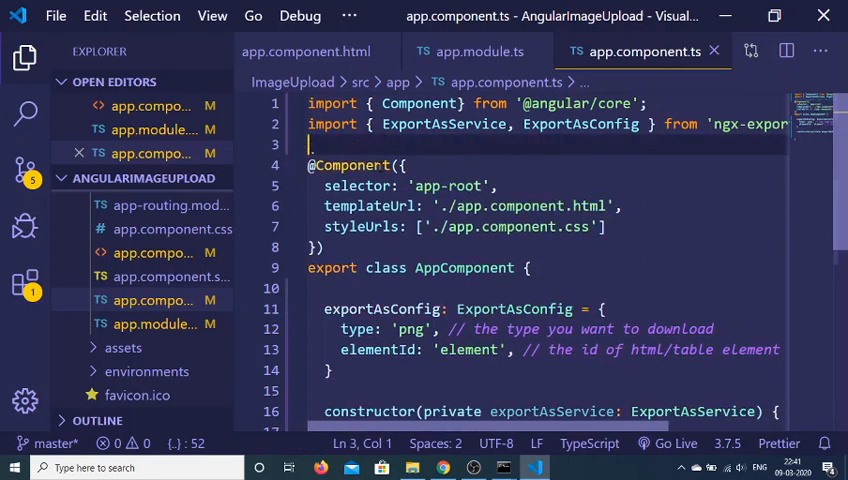
pyautogui.write('im')
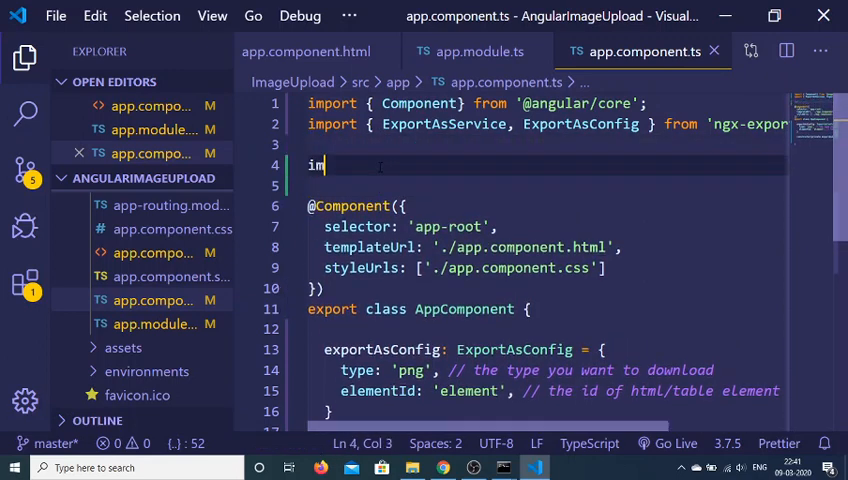
pyautogui.write('port *')
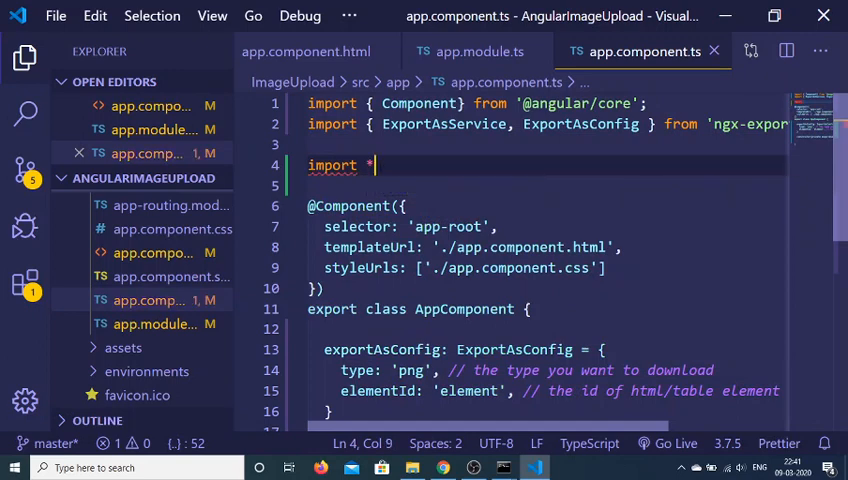
pyautogui.write('as jsppdf f')
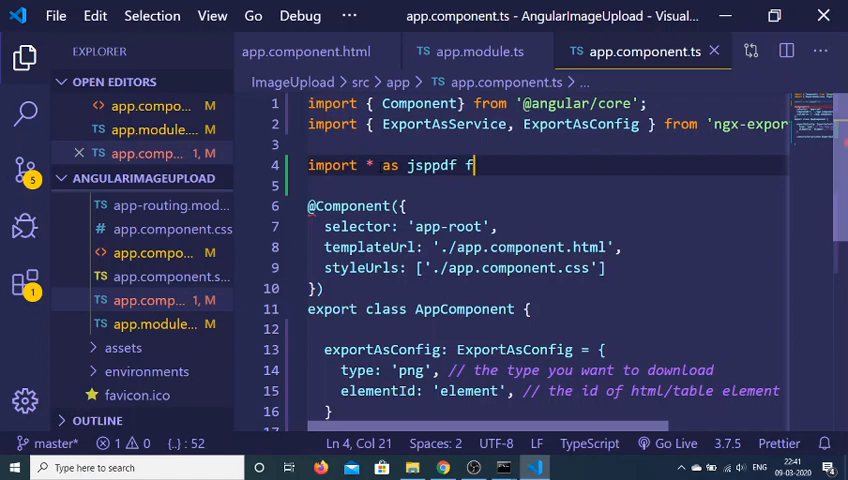
pyautogui.press('Backspace')
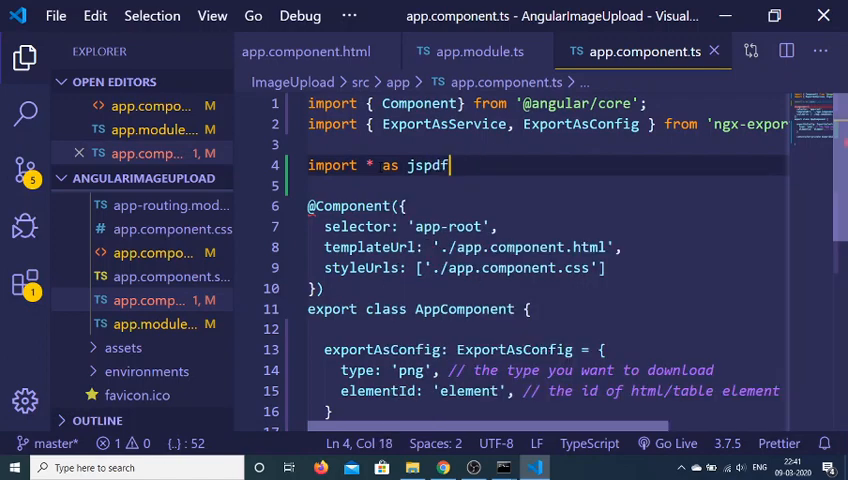
pyautogui.write("from 'js")
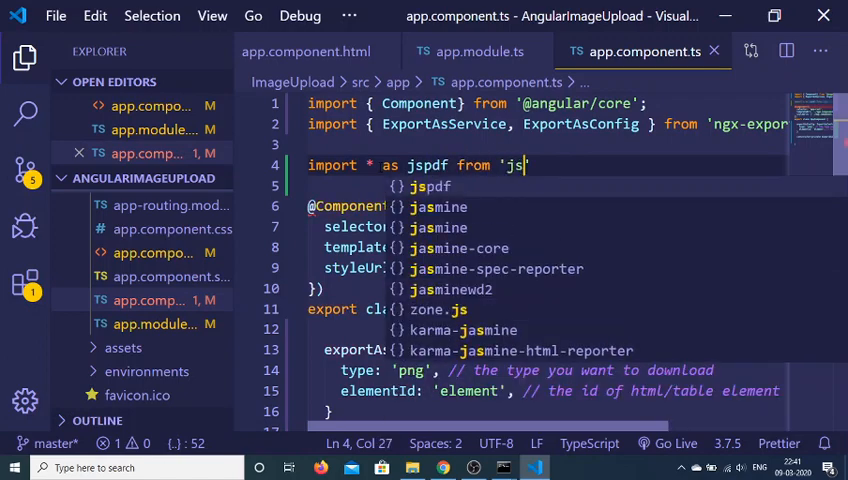
# Step: Add import html2canvas from 'html2canvas' below it
pyautogui.write('impor')
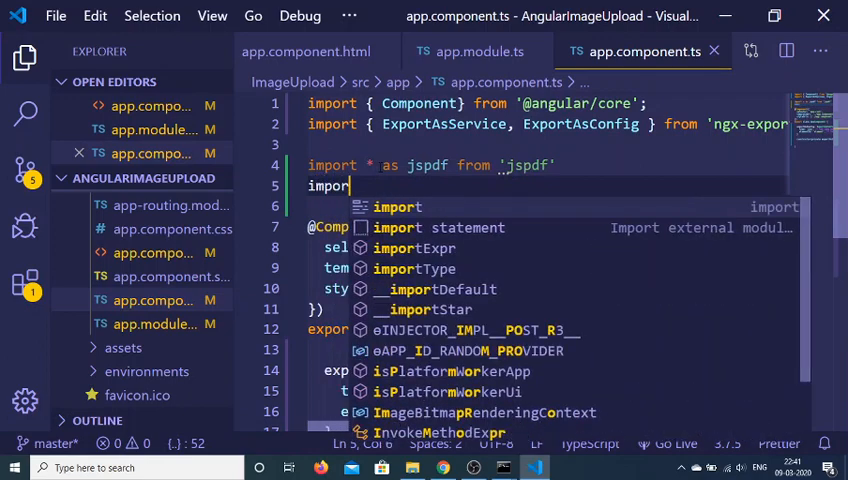
pyautogui.write('html')
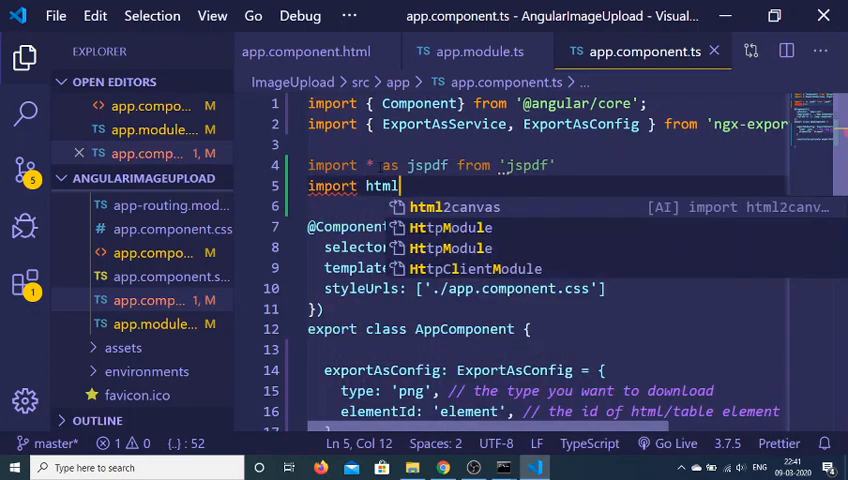
pyautogui.write('2canvas from')
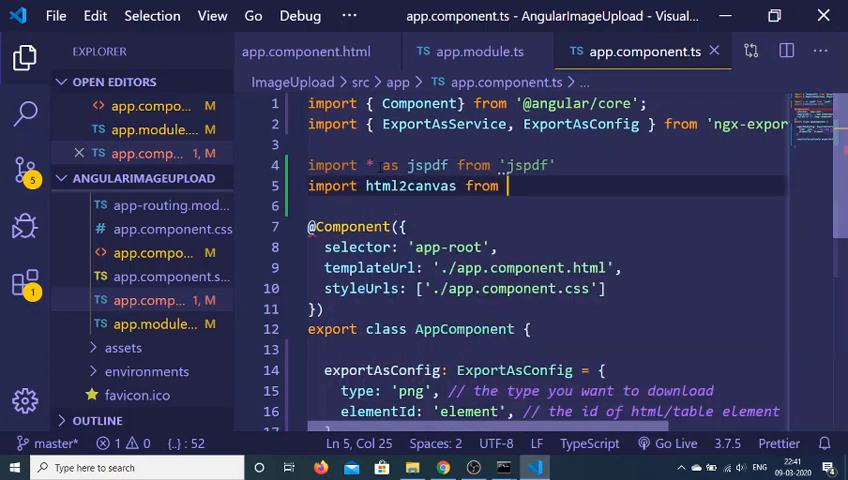
pyautogui.write("'html2canvas'")
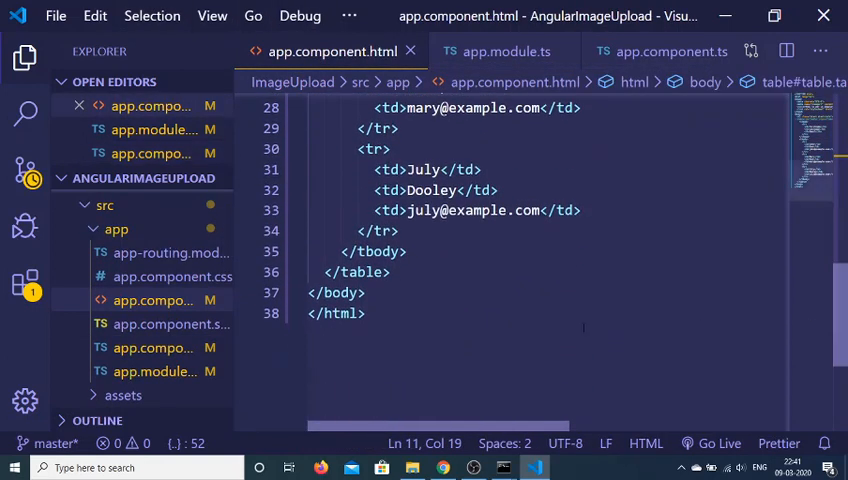
# Step: Add a Download PDF button with (click)="download()" below the table
pyautogui.write('b')
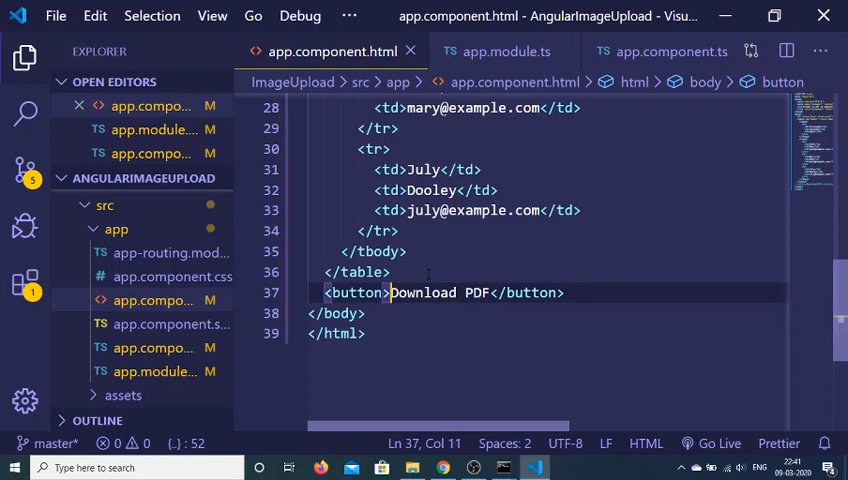
pyautogui.write('(click)="')
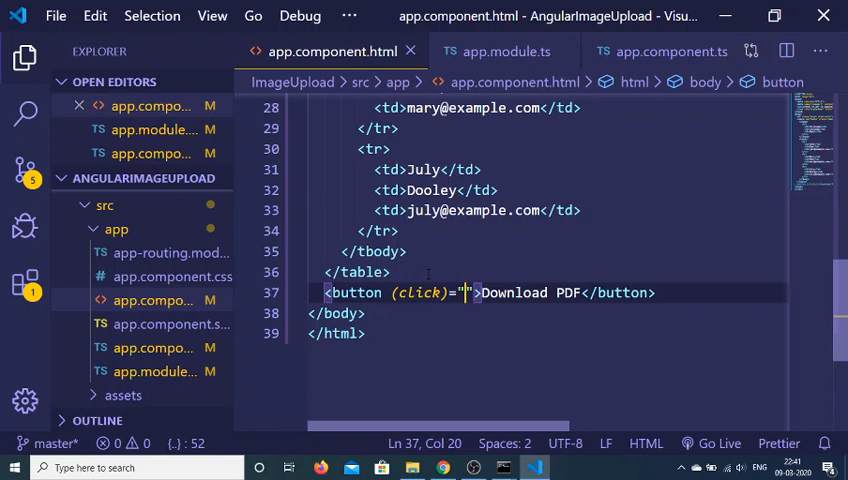
pyautogui.write('download')
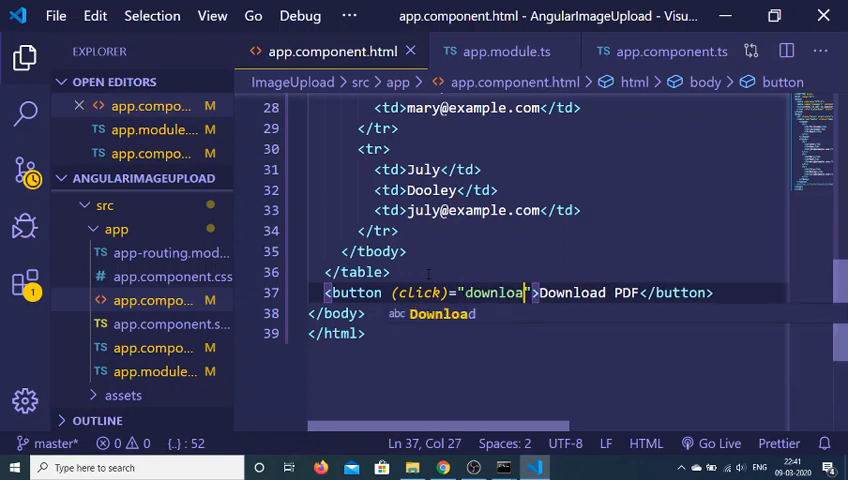
pyautogui.write('()')
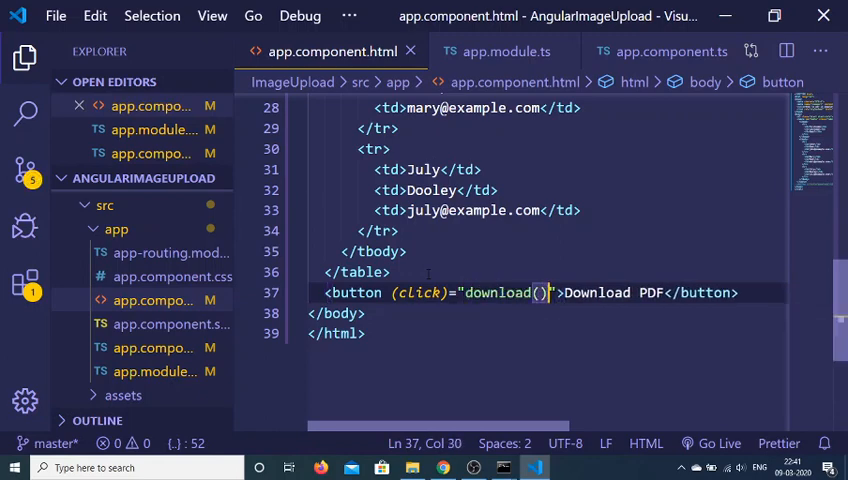
pyautogui.click(644, 52)
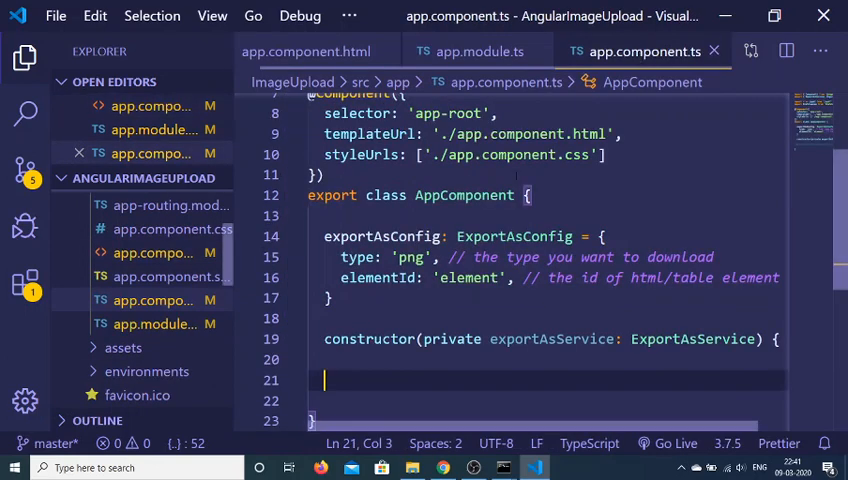
# Step: Start download() with var element = document.getElementById('table')
pyautogui.write('downloa')
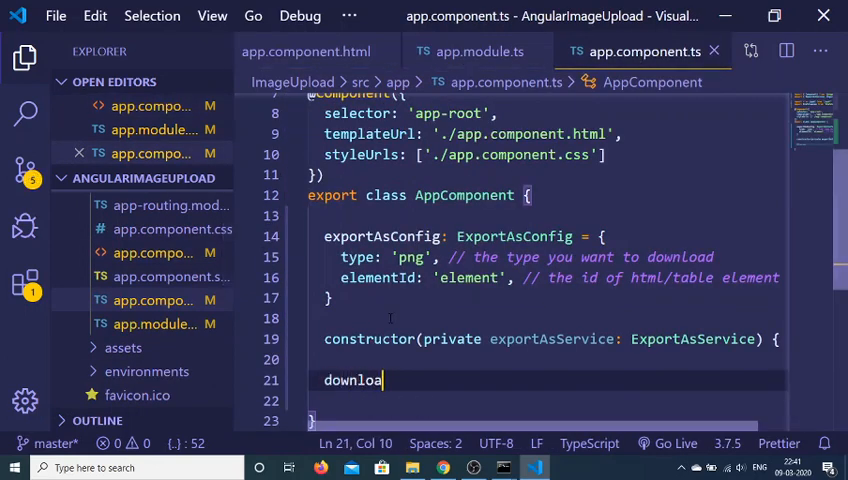
pyautogui.write('d()')
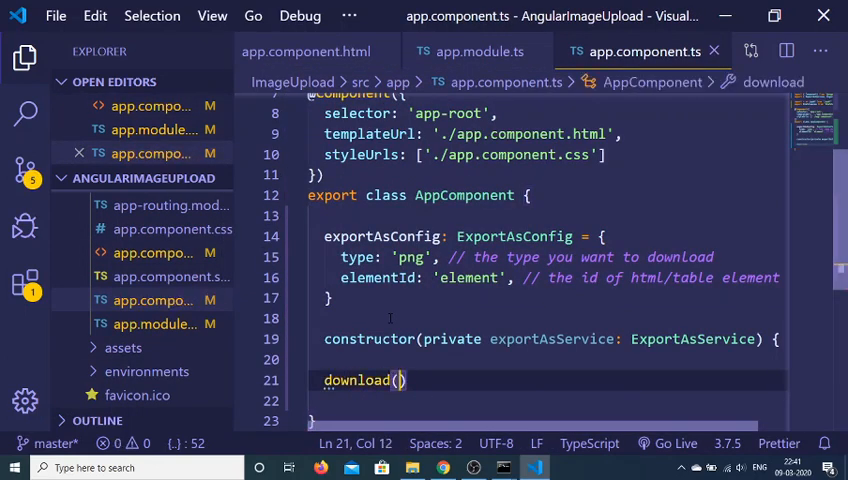
pyautogui.write('{')
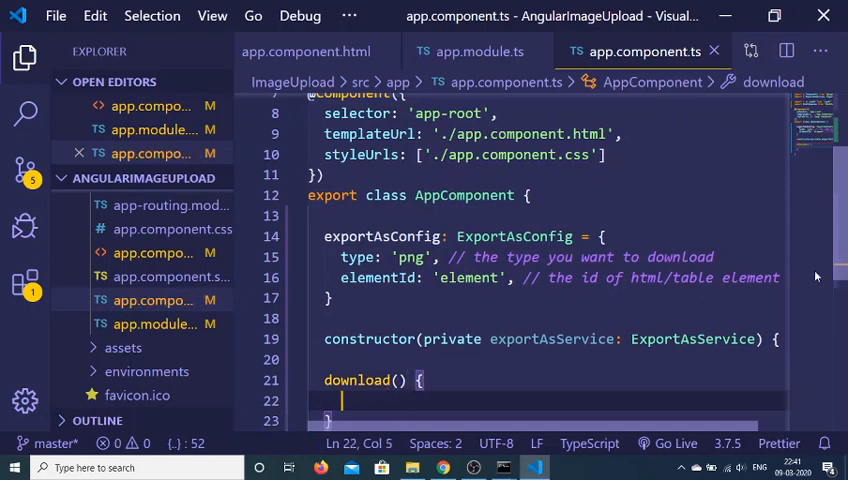
pyautogui.write('v')
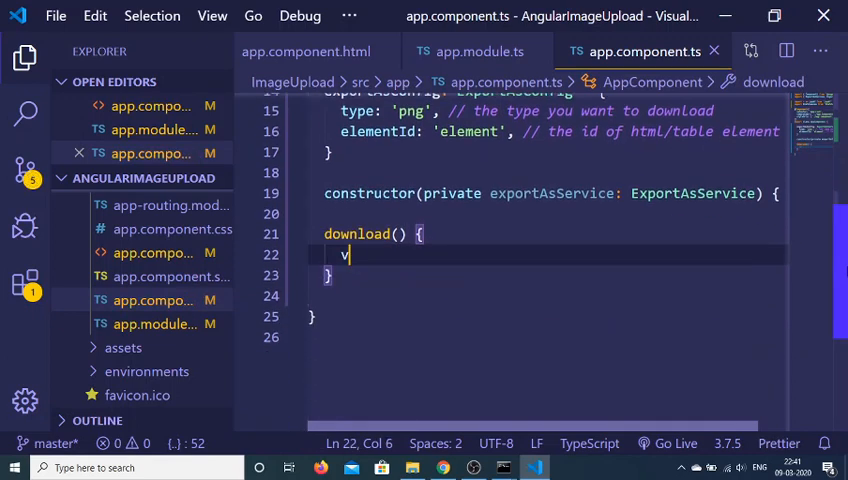
pyautogui.write('ar element = do0')
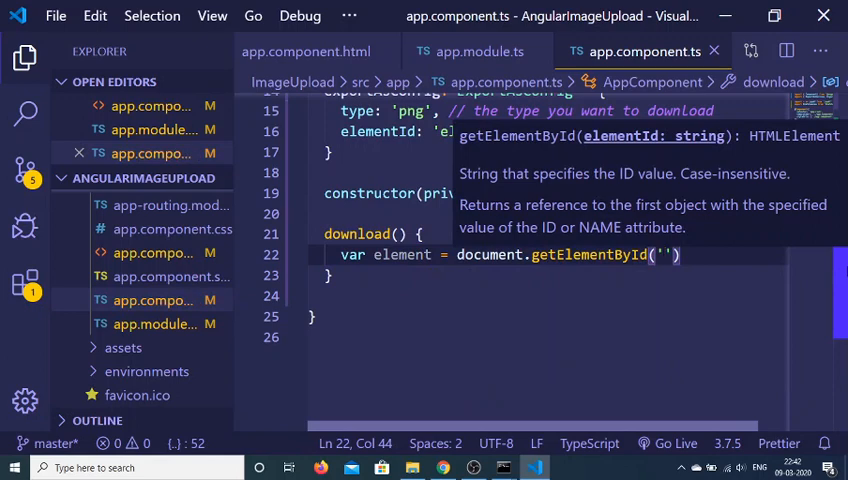
pyautogui.write('table')
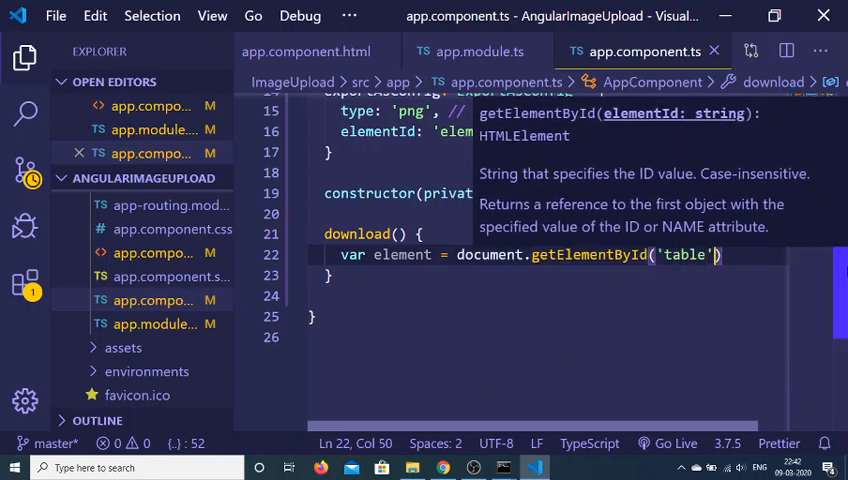
# Step: Call html2canvas(element).then((canvas) => console.log(canvas))
pyautogui.write('html2canvas(element).then(')
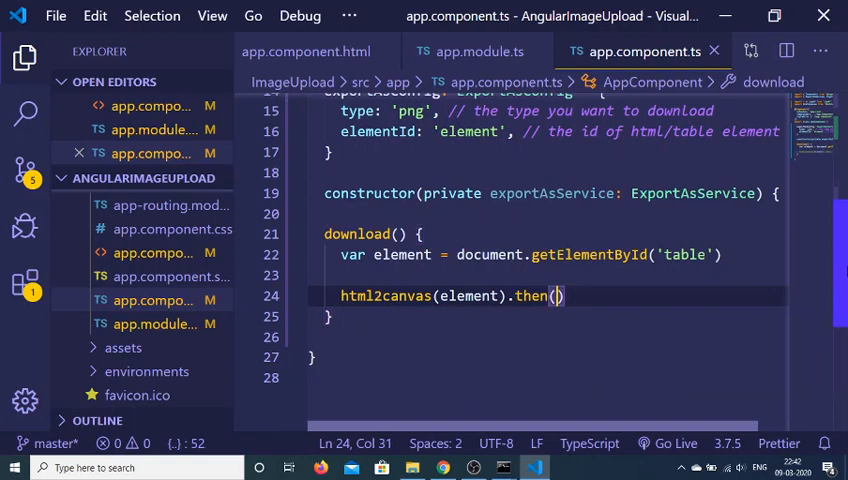
pyautogui.write('(canvas')
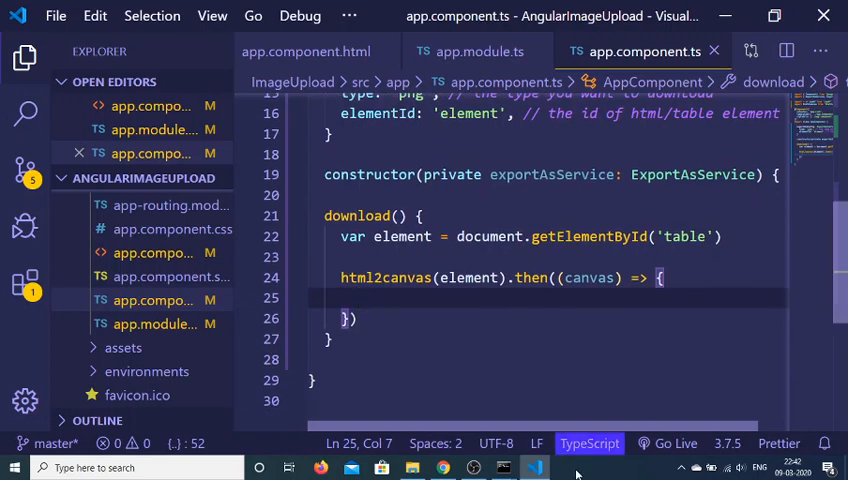
pyautogui.write('console')
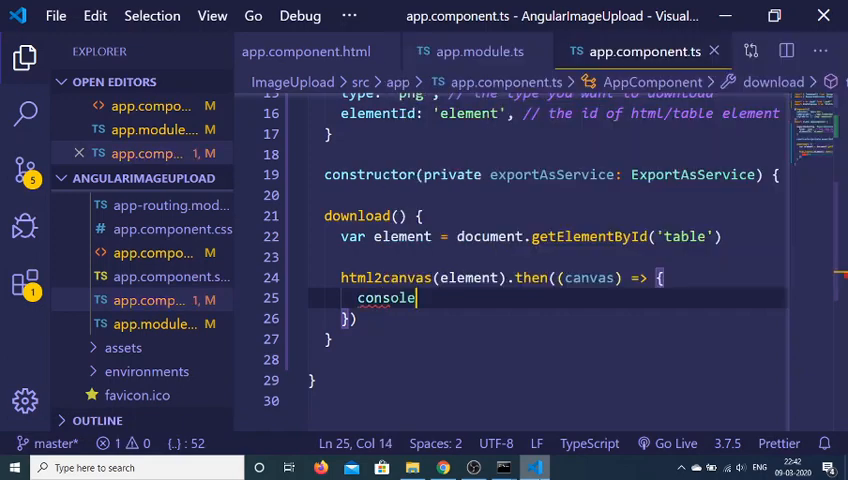
pyautogui.write('.log(')
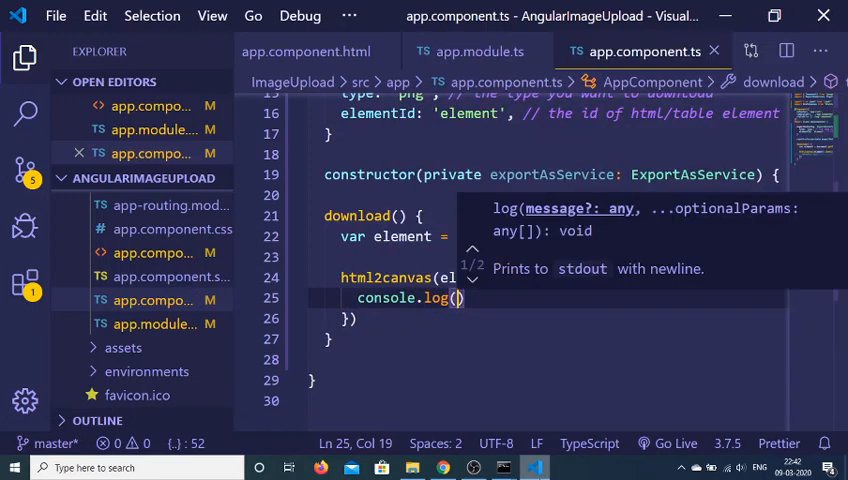
pyautogui.write('canvas')
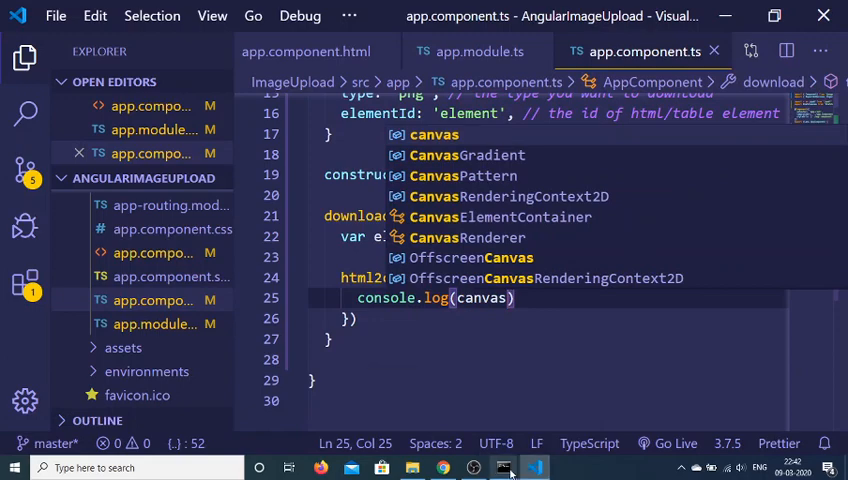
# Step: View the running app in Chrome and try the Download PDF button
pyautogui.click(504, 468)
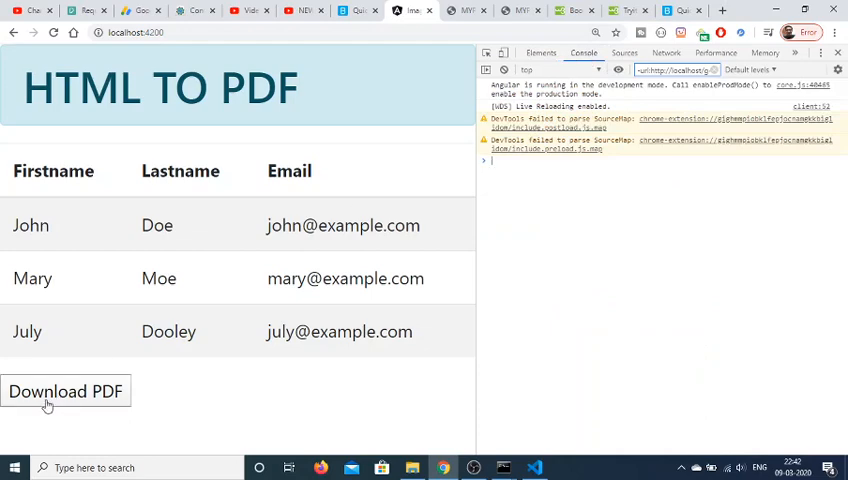
pyautogui.click(64, 392)
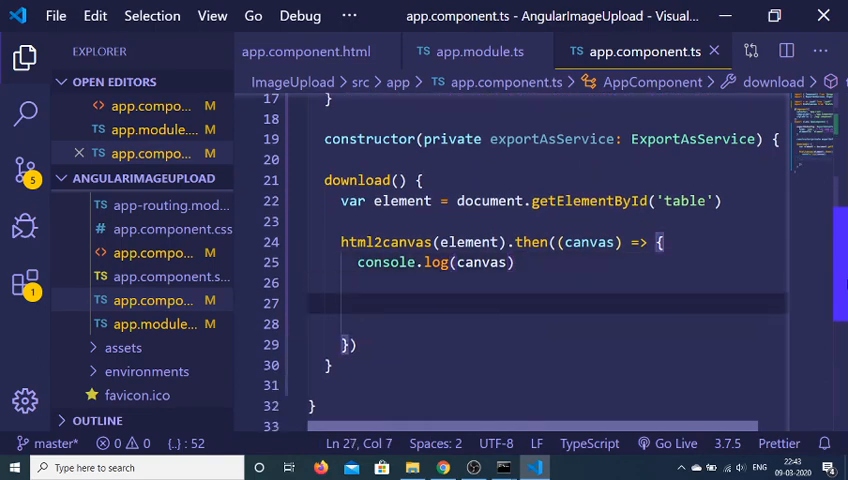
# Step: Store canvas.toDataURL('image/png') in var imgData inside the callback
pyautogui.write('var img')
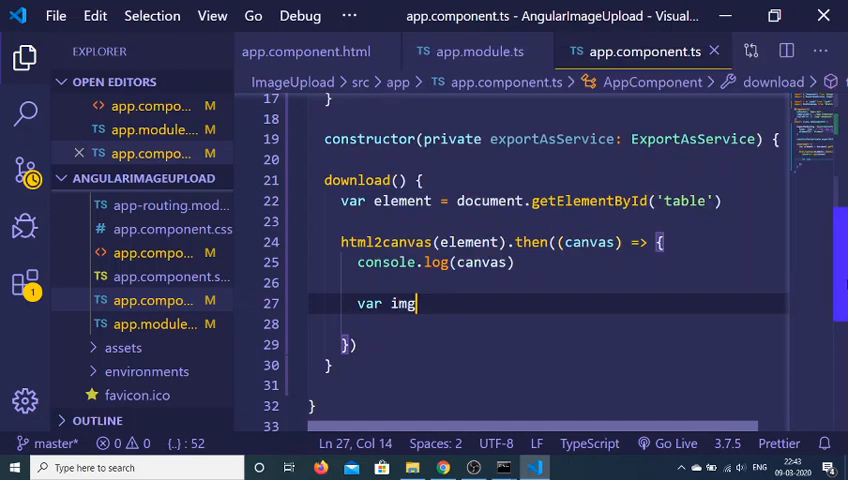
pyautogui.write('Data =')
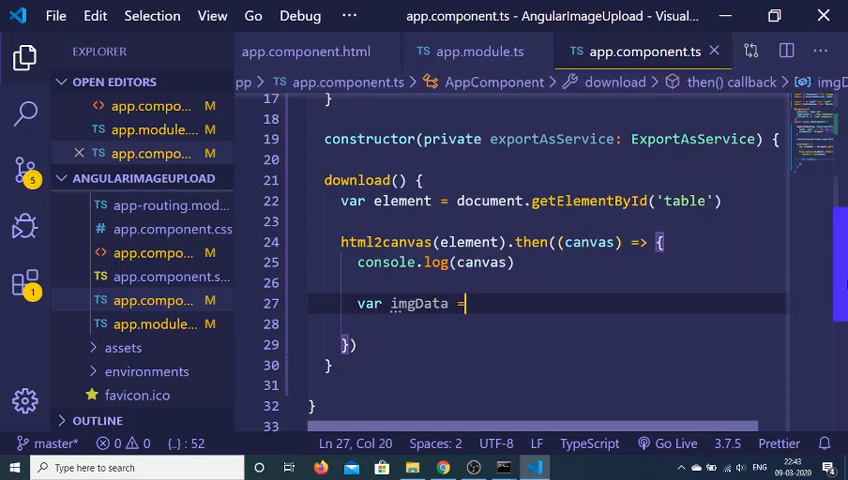
pyautogui.write('canvas.')
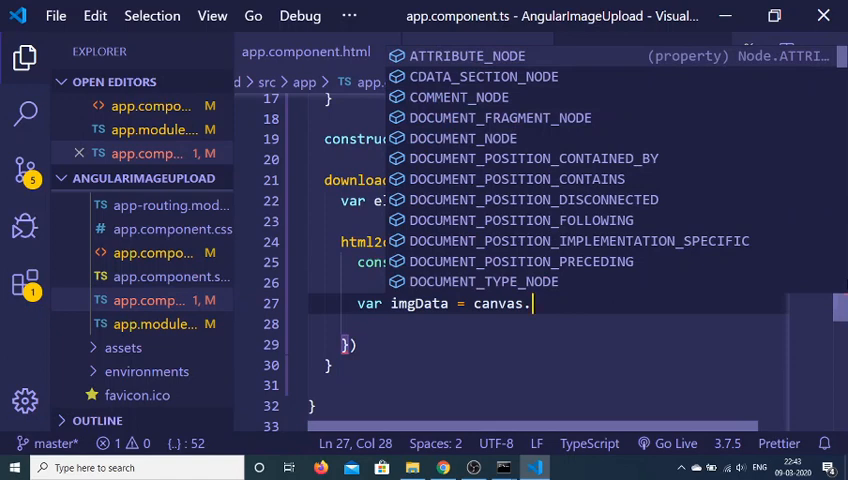
pyautogui.write('toDataURL')
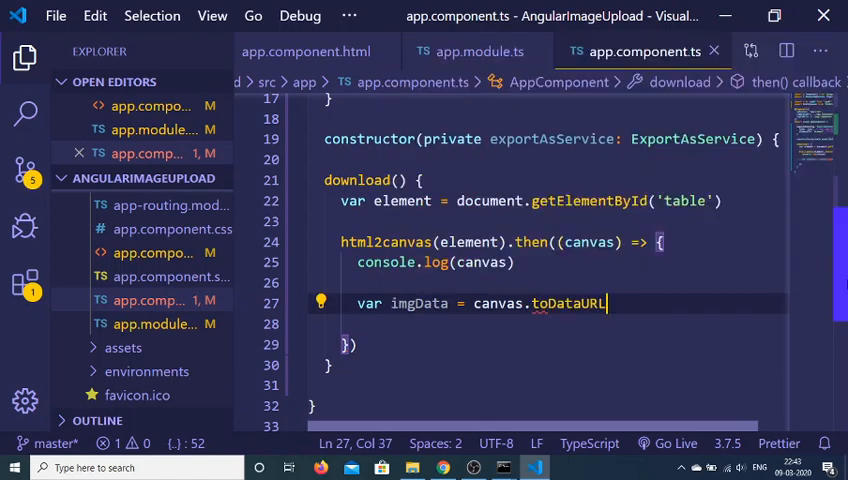
pyautogui.write("('')")
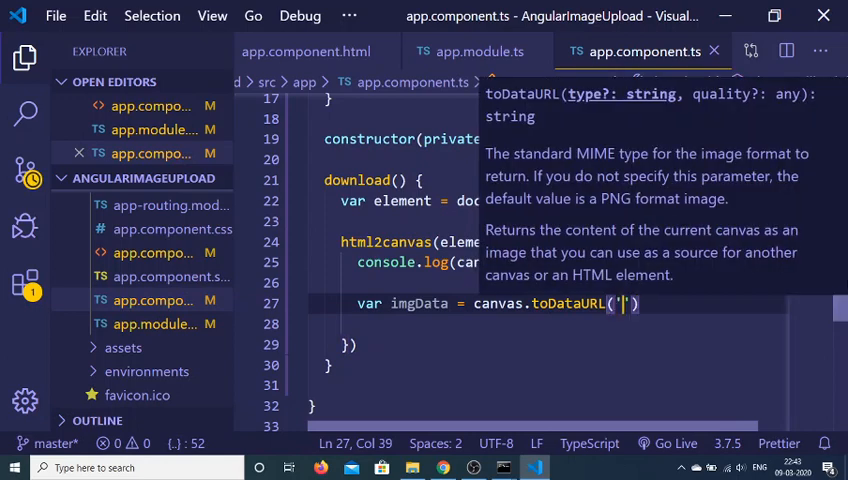
pyautogui.write('image')
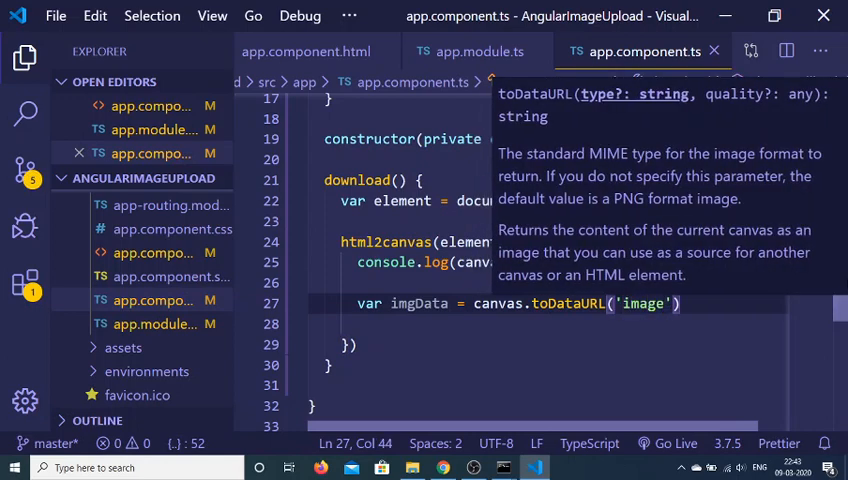
pyautogui.write('/png')
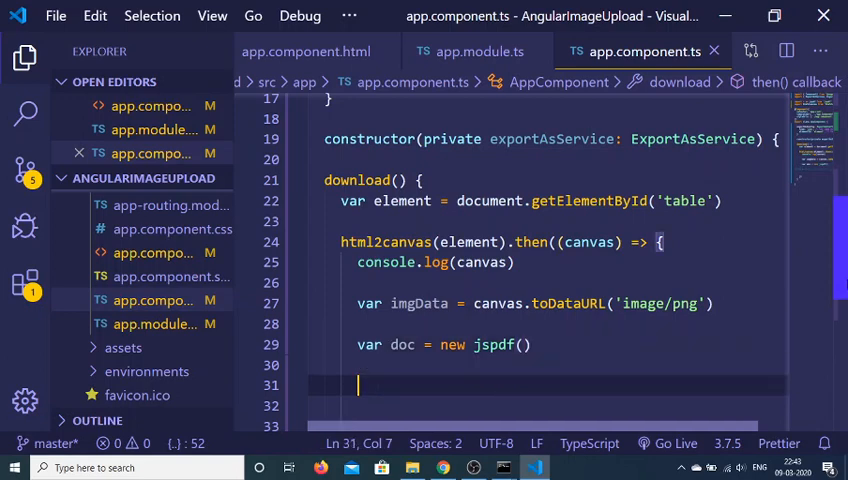
# Step: Add doc.addImage(imgData, 0, 0, 208, 500) to place the image
pyautogui.write('doc.add')
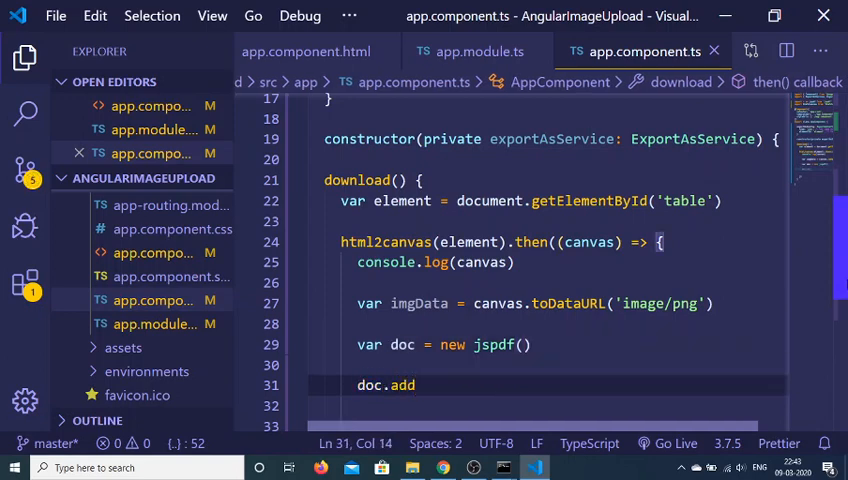
pyautogui.write('Image')
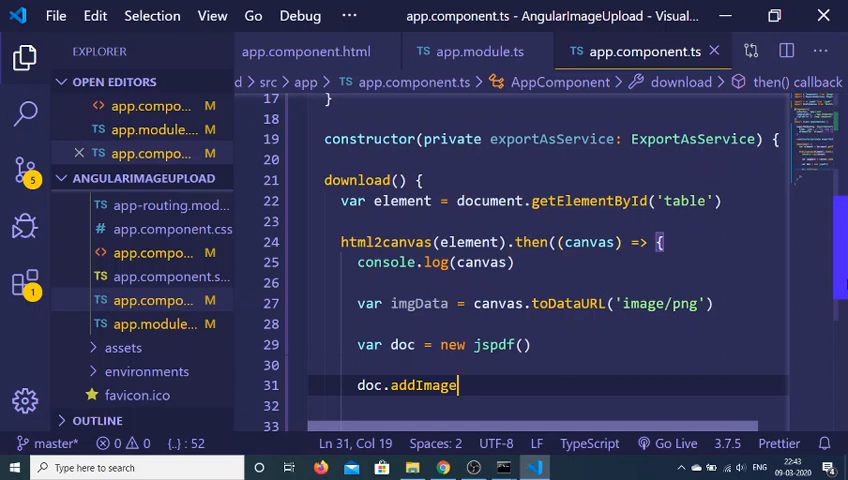
pyautogui.write('()')
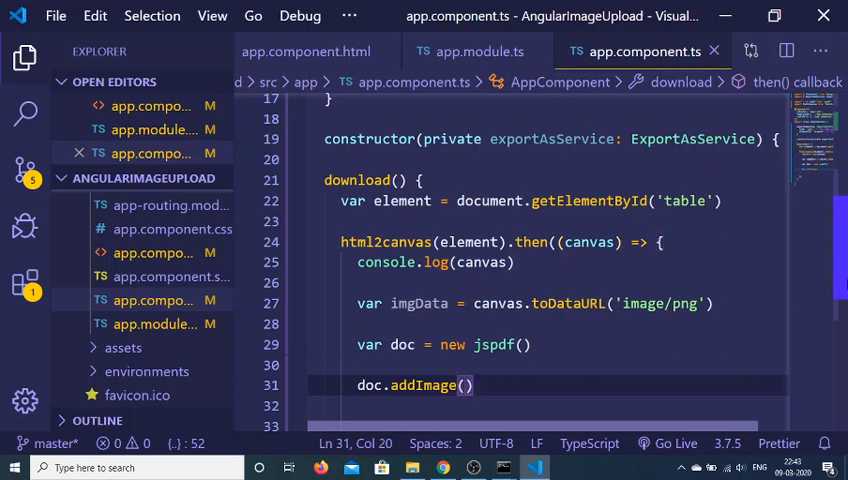
pyautogui.write('imgData')
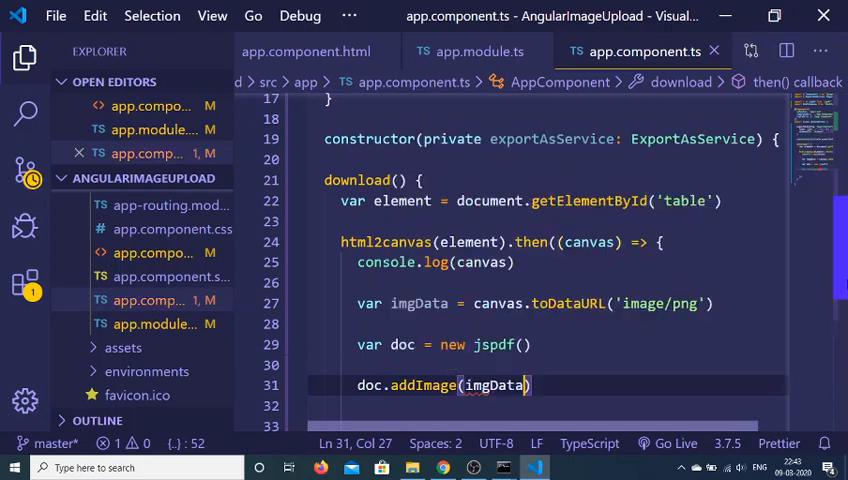
pyautogui.write(',')
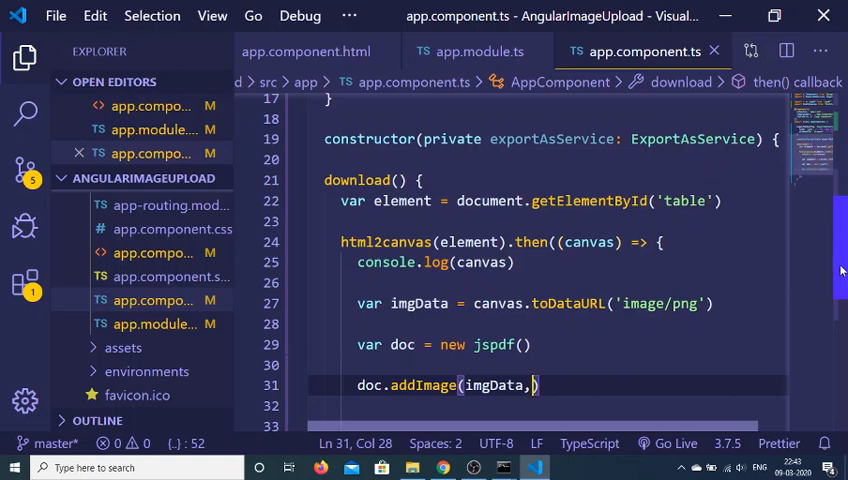
pyautogui.scroll(-3)
pyautogui.write('0')
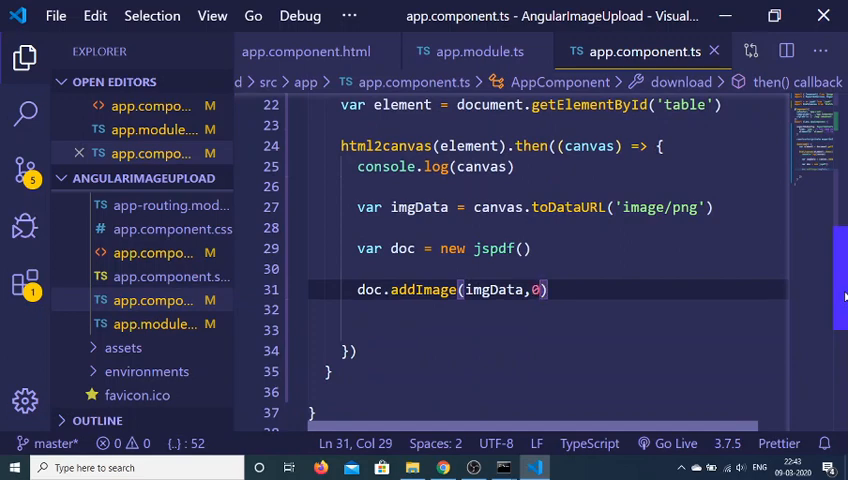
pyautogui.write(',0,')
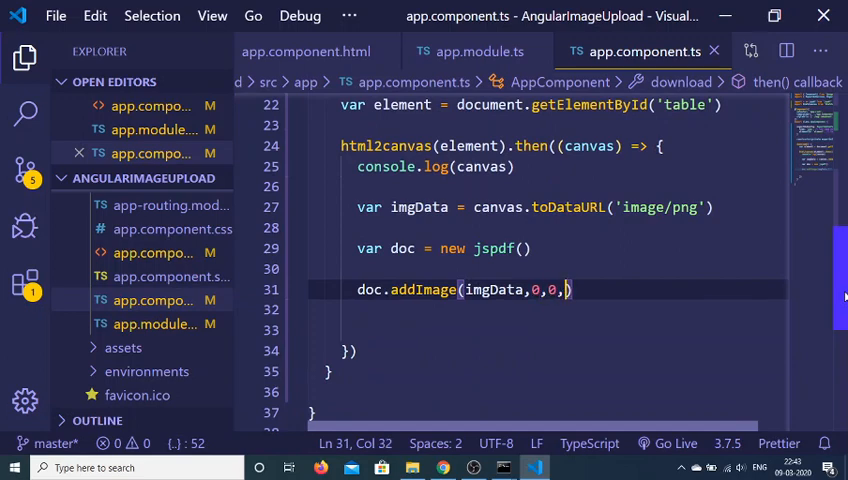
pyautogui.write('208')
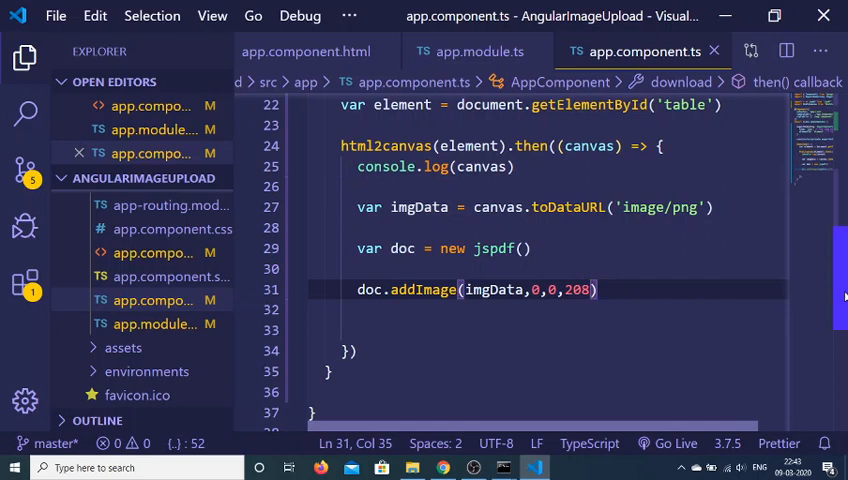
pyautogui.write(', 500')
pyautogui.click(544, 330)
pyautogui.write('do')
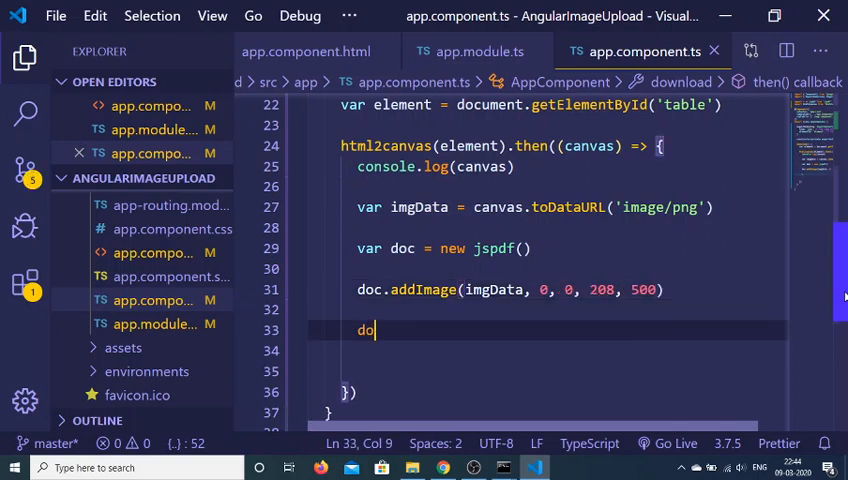
# Step: Save the document as image.pdf with doc.save
pyautogui.write('.save("")')
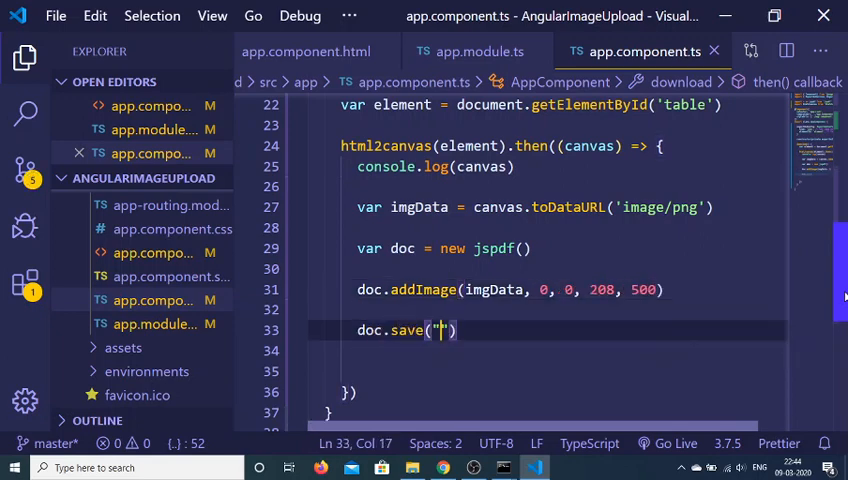
pyautogui.write('image.')
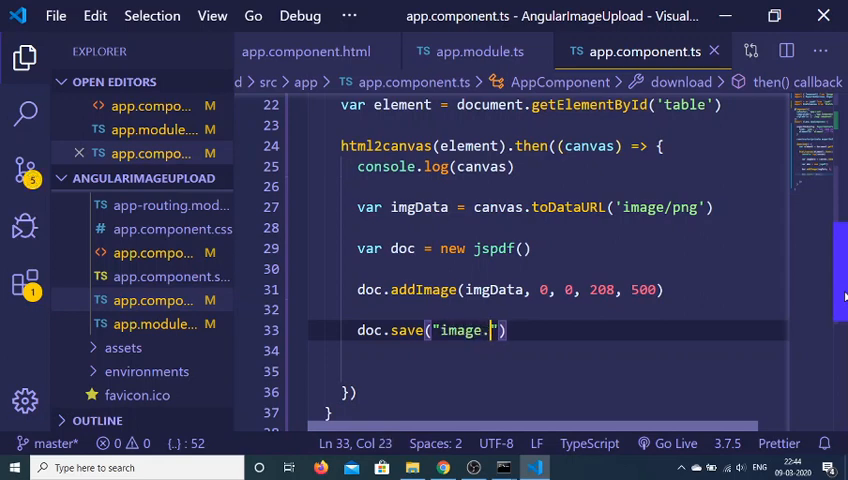
pyautogui.write('pdf')
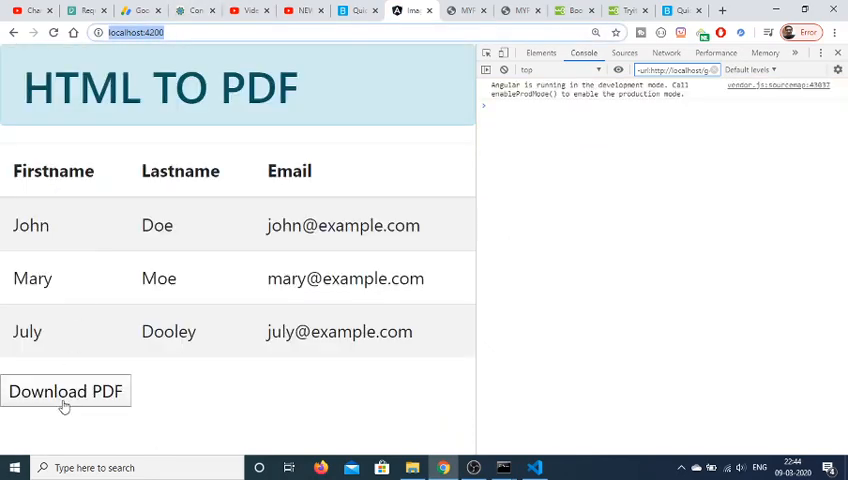
# Step: Download the table as image.pdf and see the stretched headers
pyautogui.click(64, 392)
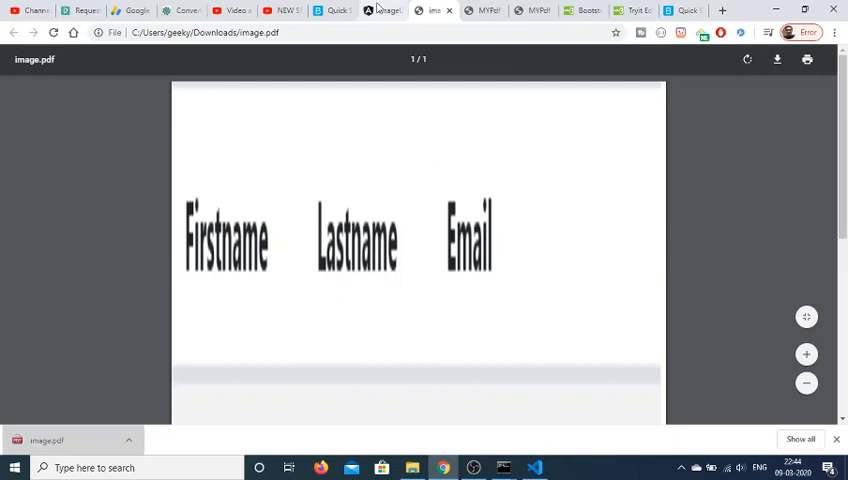
pyautogui.click(336, 10)
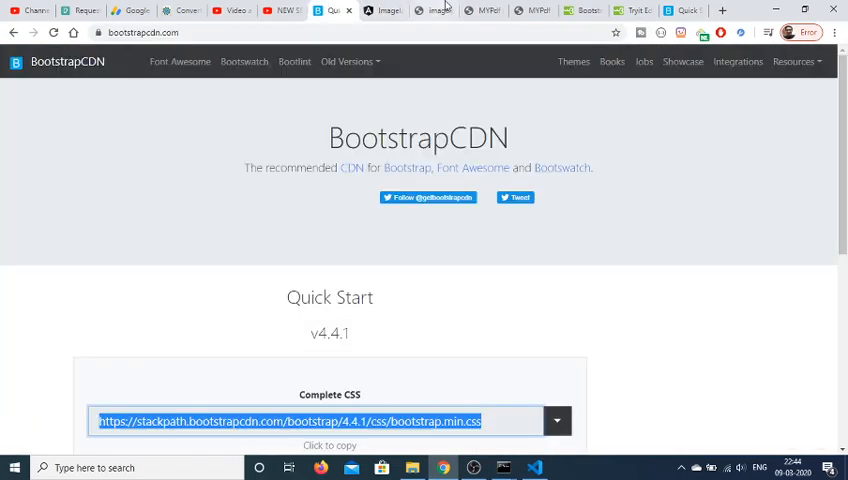
# Step: Scroll the neelbhatt.com tutorial to its imgHeight formula, then return to the component code
pyautogui.click(532, 10)
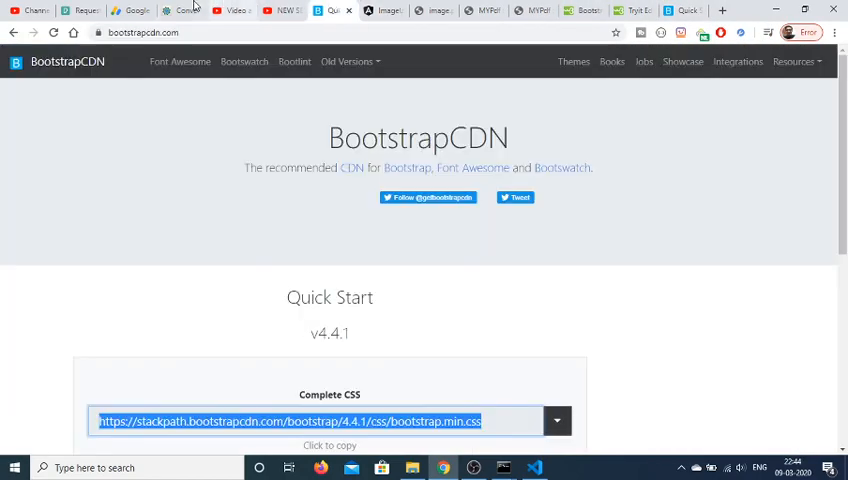
pyautogui.click(180, 10)
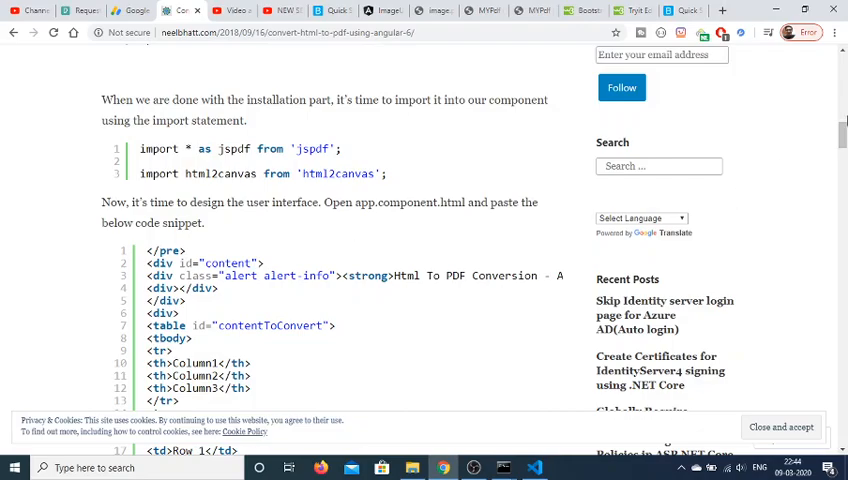
pyautogui.scroll(-3)
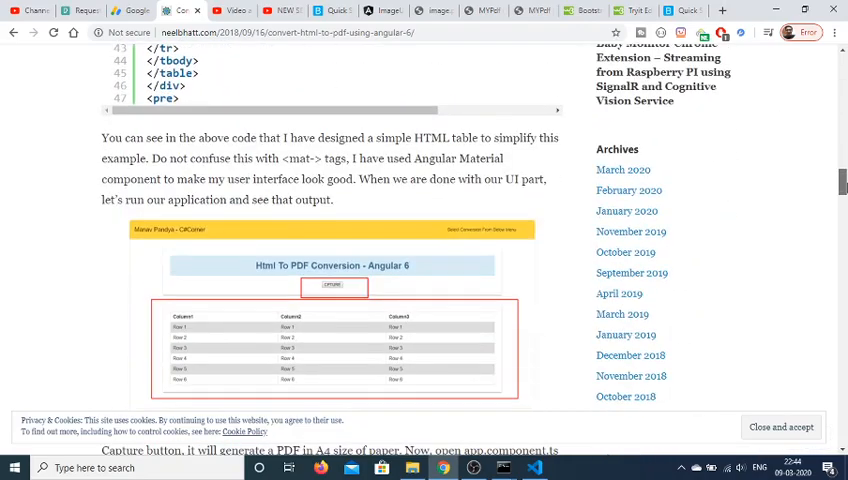
pyautogui.scroll(-3)
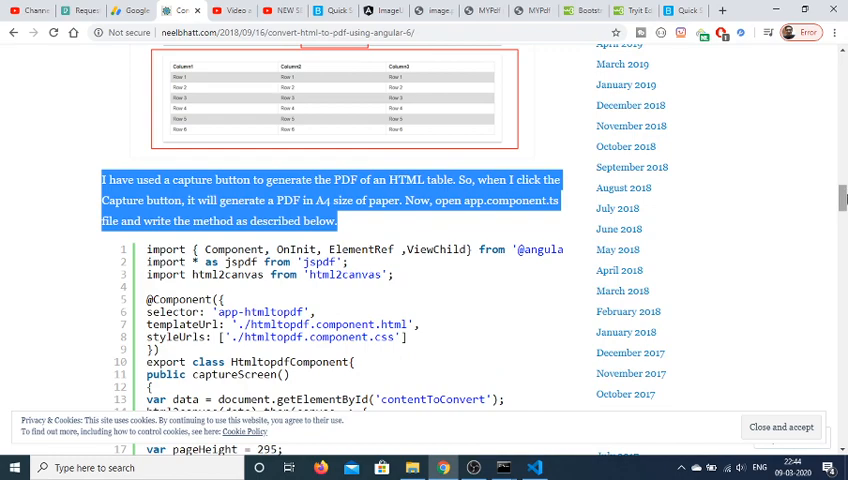
pyautogui.scroll(-3)
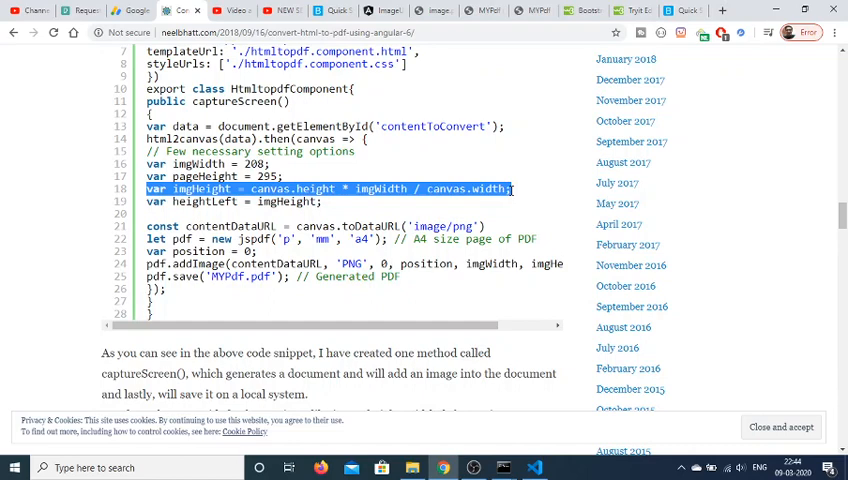
pyautogui.moveTo(532, 444)
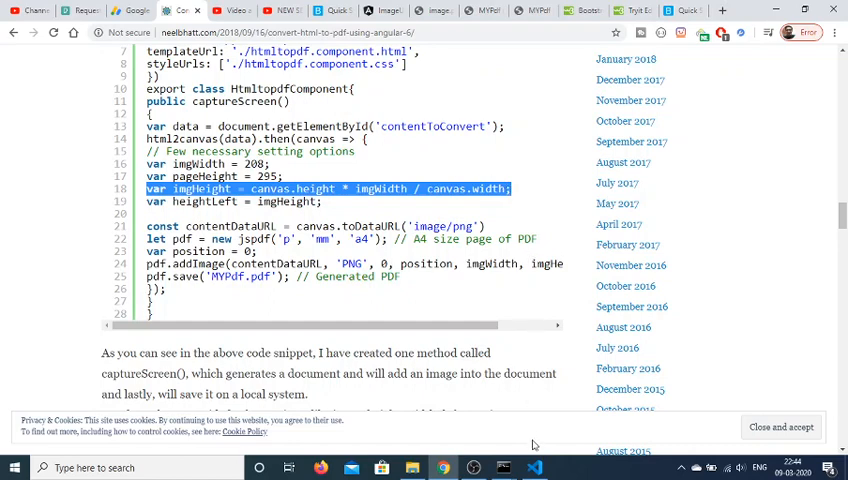
pyautogui.click(532, 468)
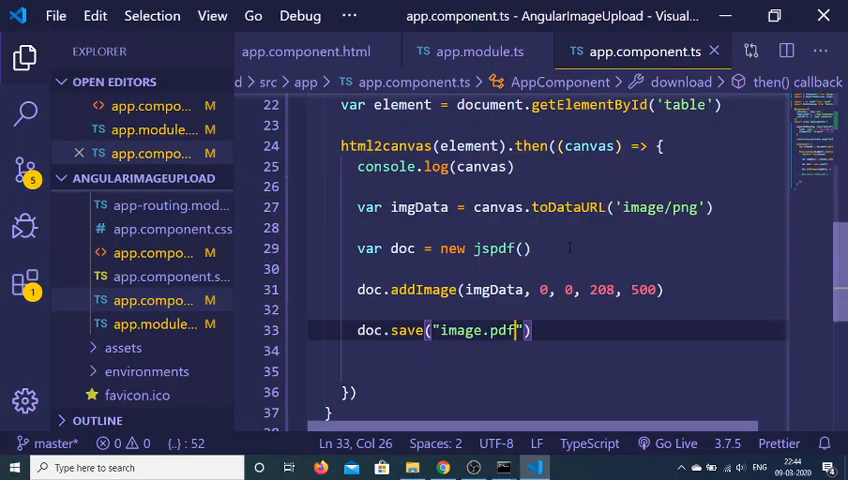
# Step: Add var imgHeight = canvas.height * 208 / canvas.width and use imgHeight in addImage
pyautogui.write('var imgHeight = canvas.height * imgWidth / canvas.width;')
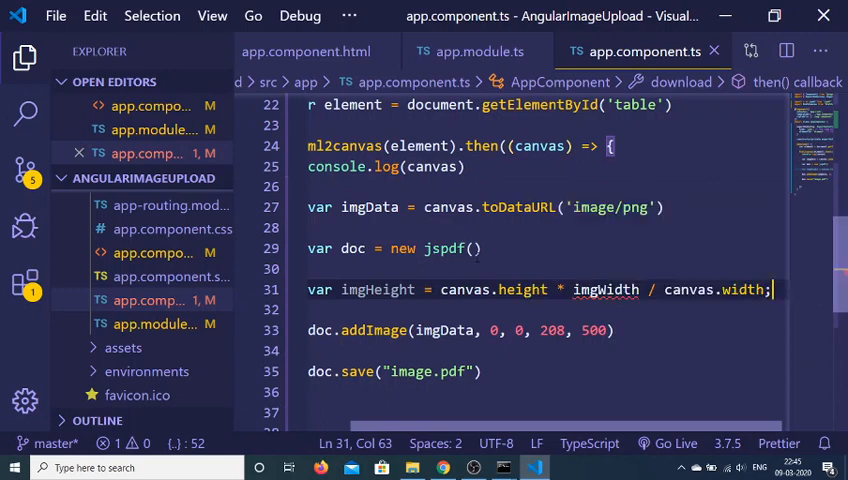
pyautogui.doubleClick(604, 288)
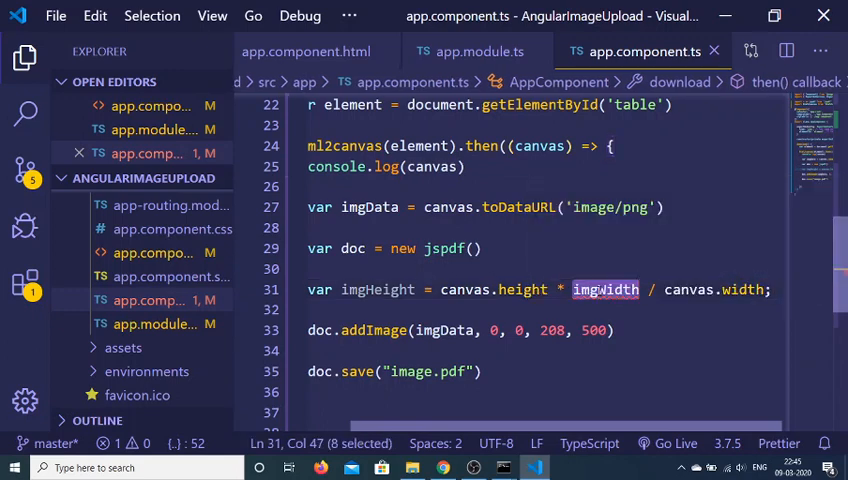
pyautogui.write('208')
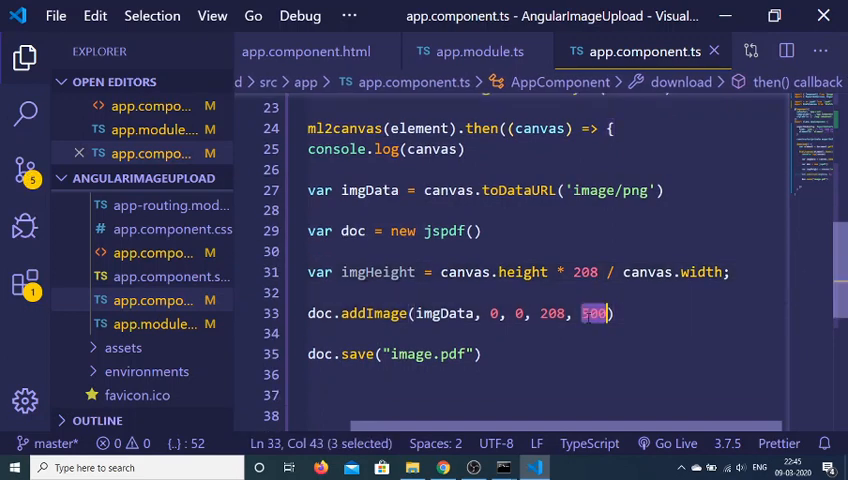
pyautogui.write('img')
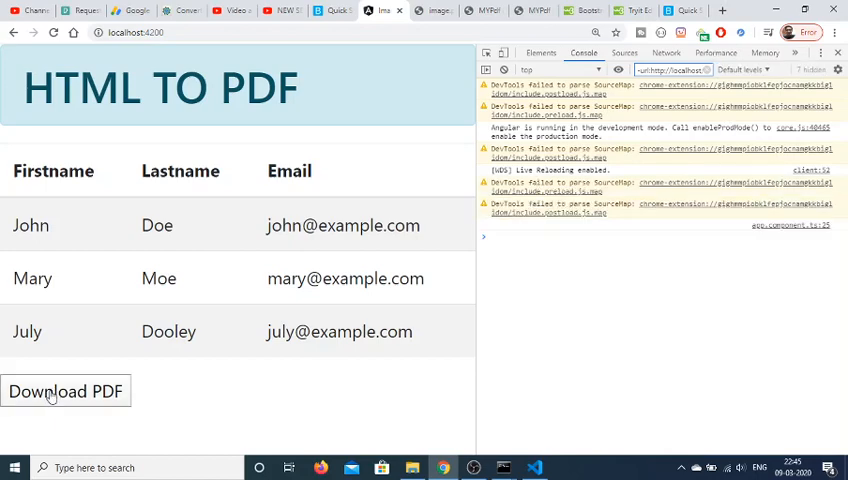
# Step: Download the rescaled table as image (1).pdf from localhost:4200
pyautogui.click(64, 392)
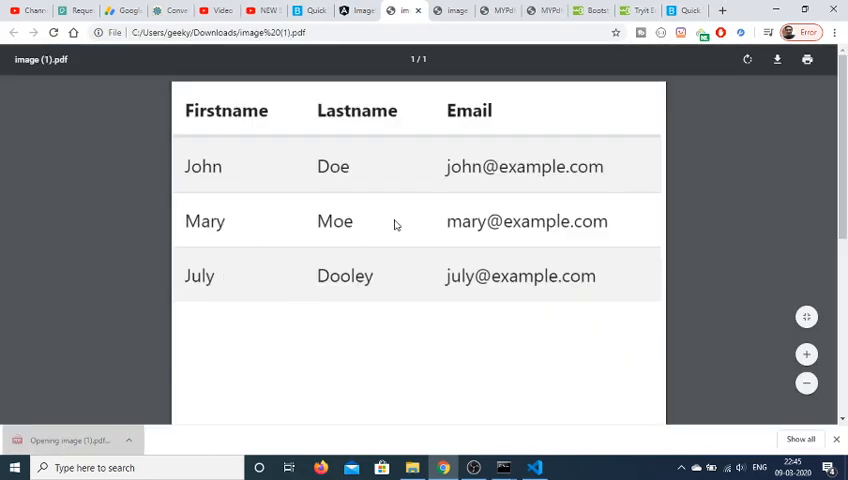